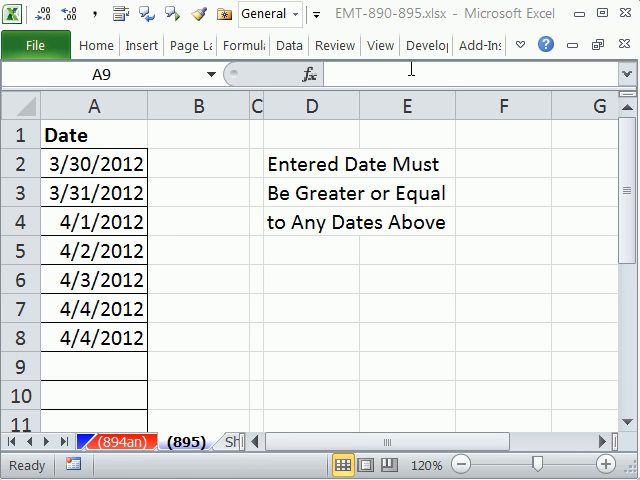
Fill B2:B9 with =A2>=MAX(A$1:A1) to test each date against earlier dates.
click(93, 365)
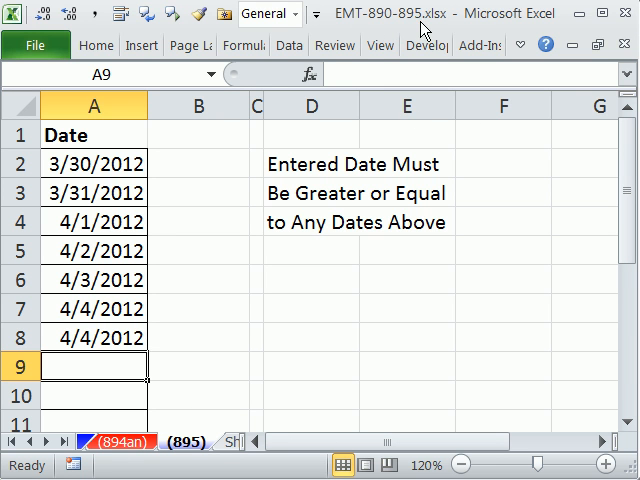
mouse_move(242, 360)
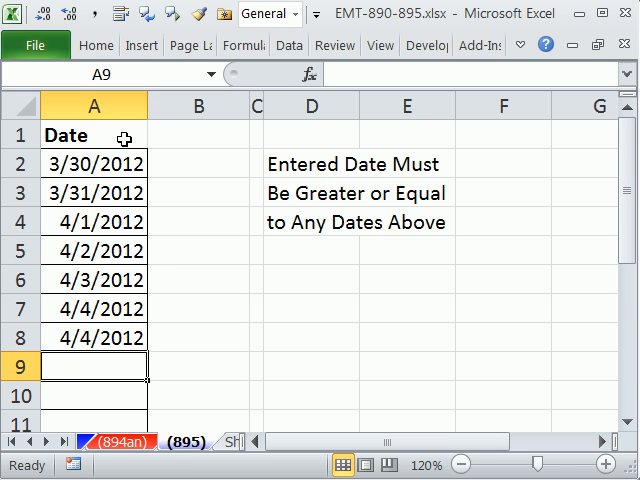
mouse_move(146, 184)
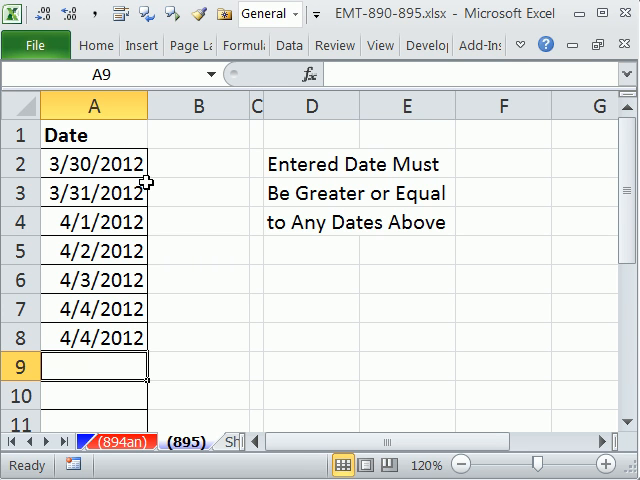
mouse_move(240, 407)
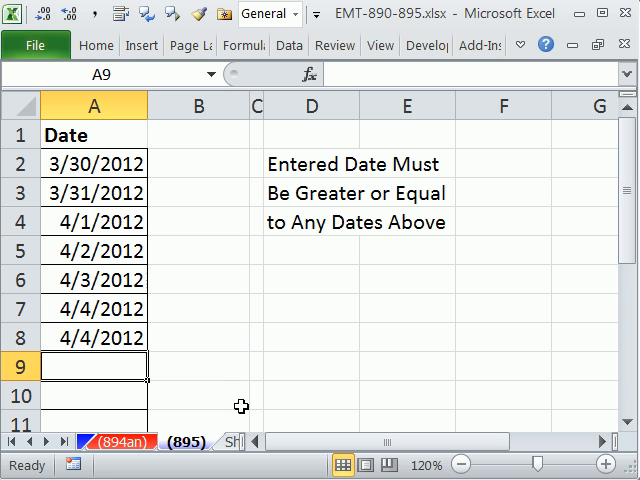
mouse_move(219, 396)
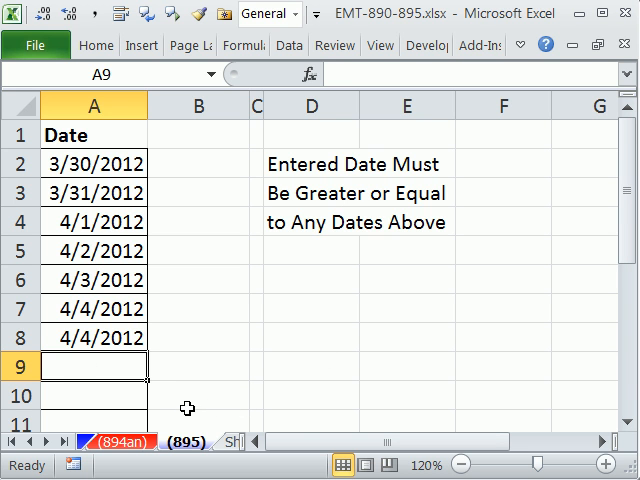
mouse_move(189, 229)
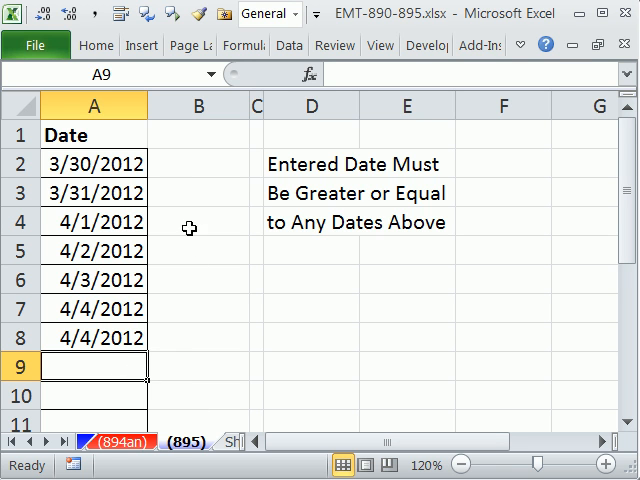
click(197, 163)
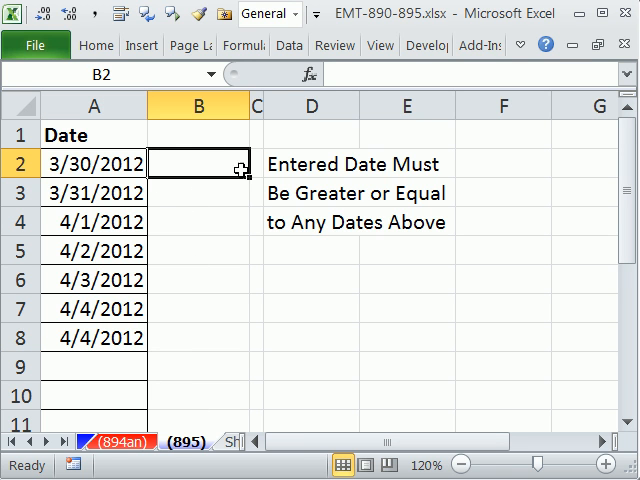
mouse_move(232, 162)
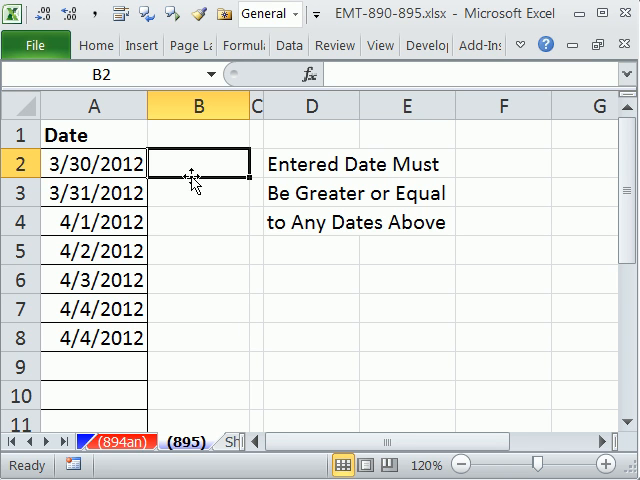
click(92, 221)
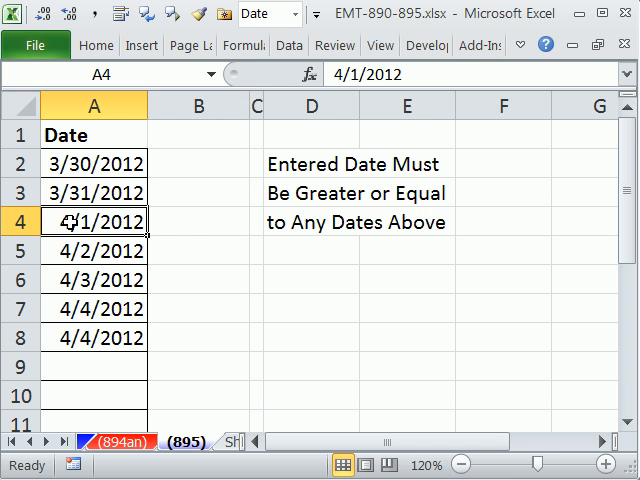
mouse_move(183, 163)
text(=)
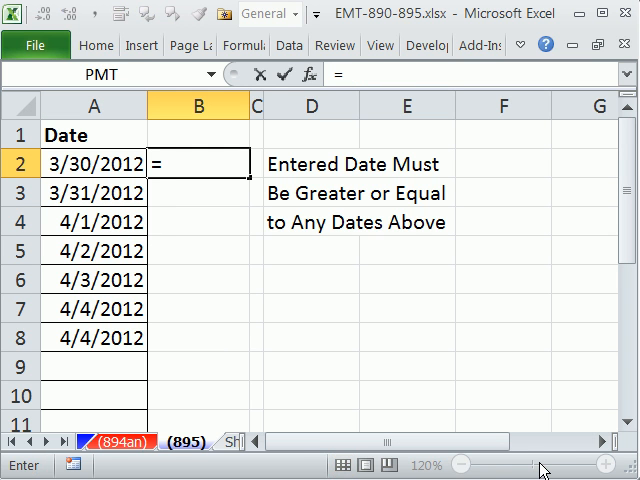
text(A2>=)
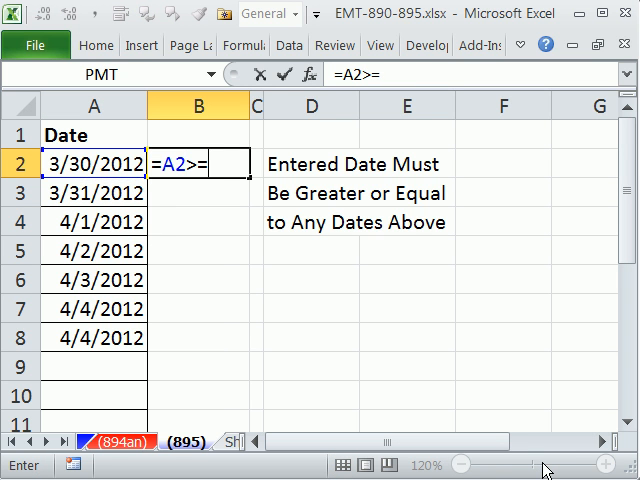
text(MAX()
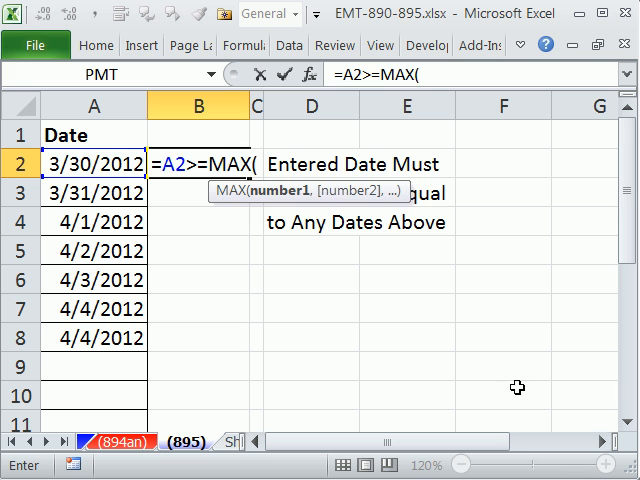
click(94, 135)
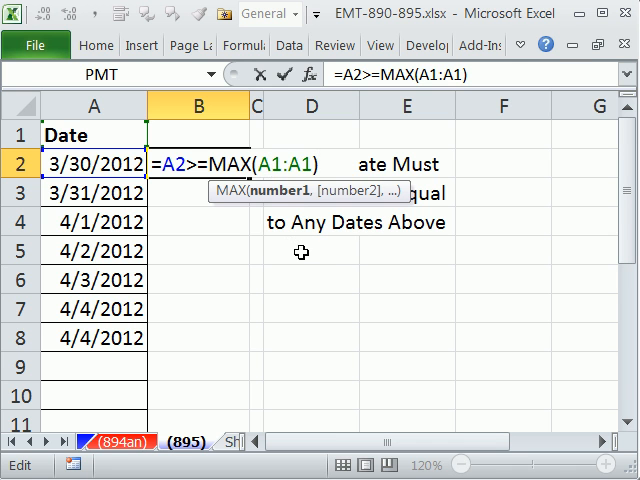
key(f4)
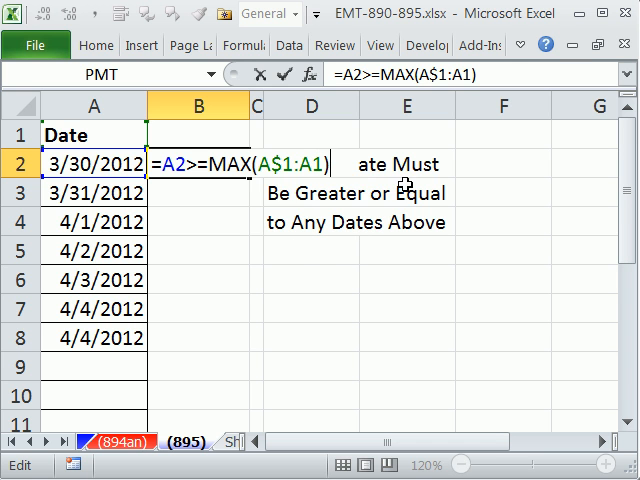
key(Return)
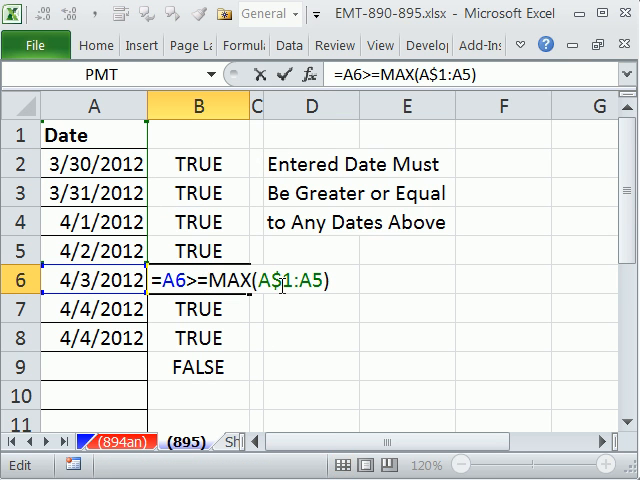
mouse_move(247, 320)
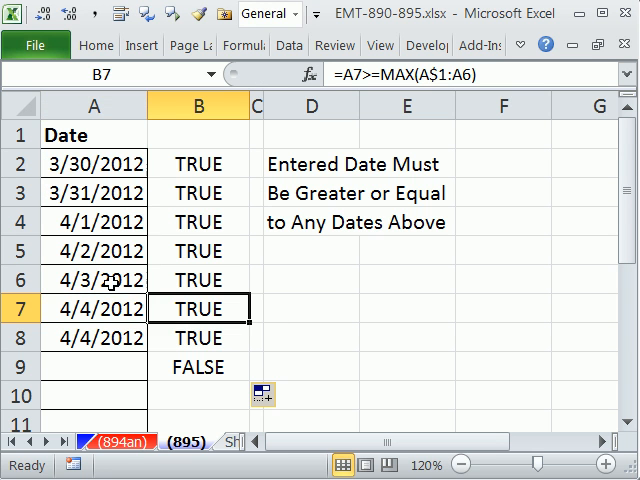
Change A6 to 4/1/2012 so its B-column check returns FALSE.
double_click(93, 280)
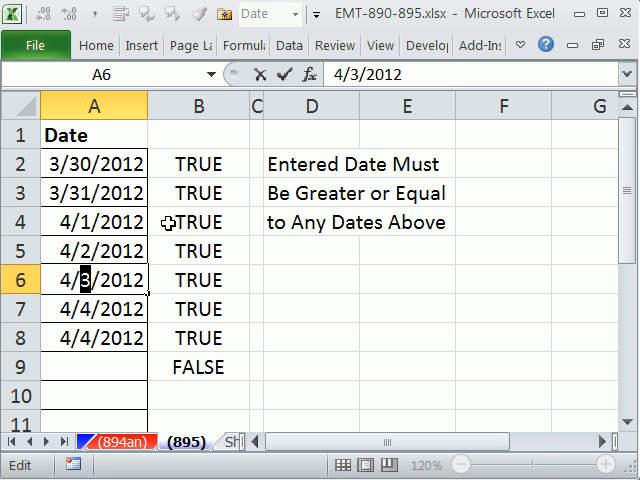
text(1)
key(Return)
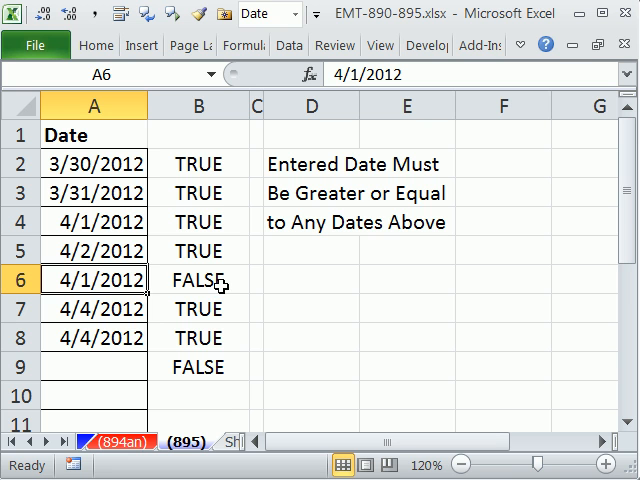
mouse_move(251, 293)
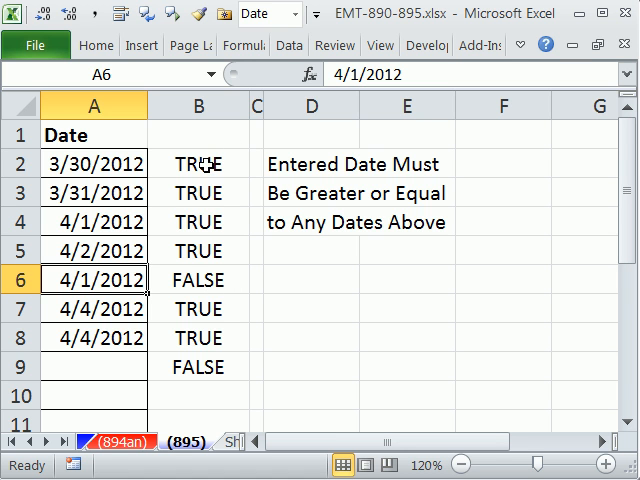
double_click(198, 164)
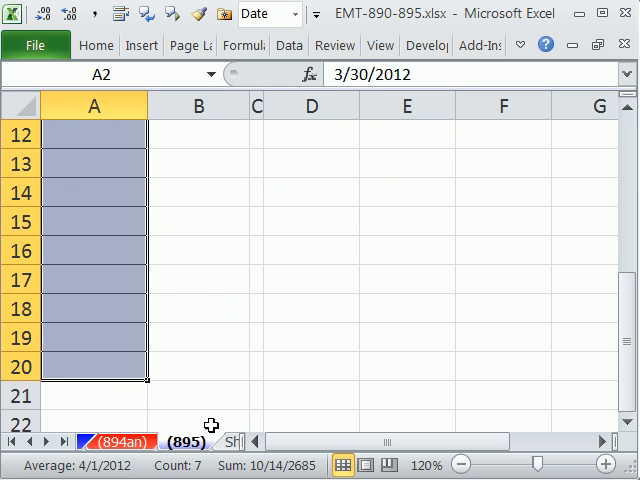
Extend the column A selection down to A18, then scroll back up.
scroll(up, 3)
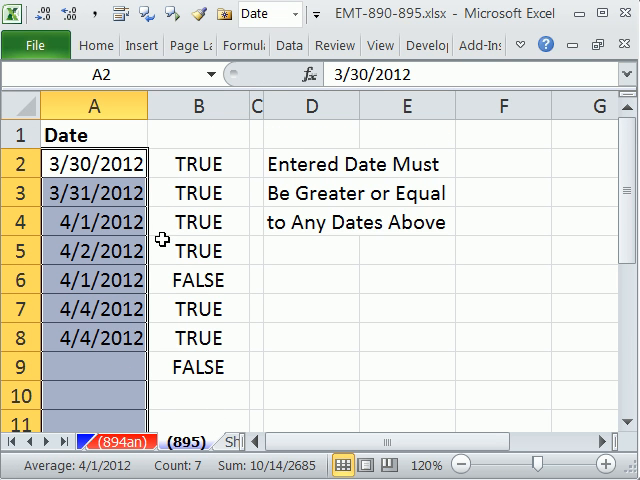
mouse_move(90, 162)
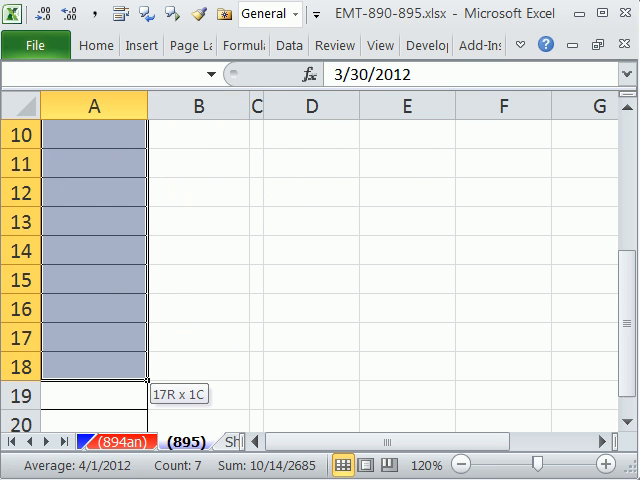
scroll(up, 3)
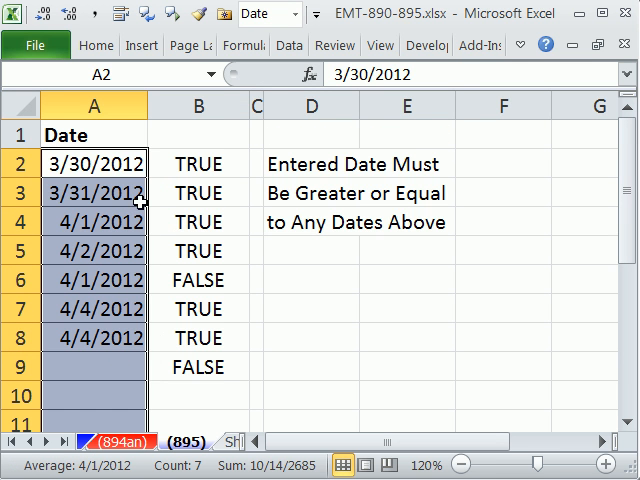
Add a Custom data validation rule =A2>=MAX(A$1:A1) to the date cells.
click(289, 45)
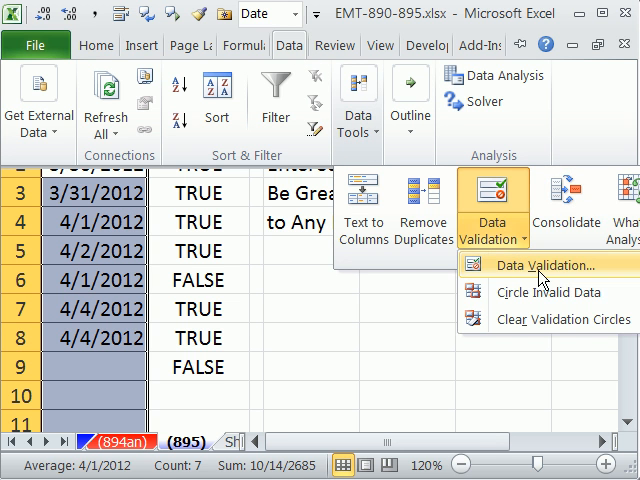
click(540, 265)
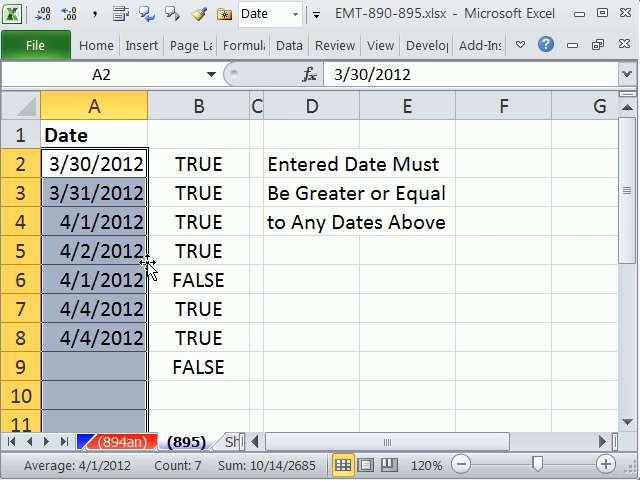
key(alt)
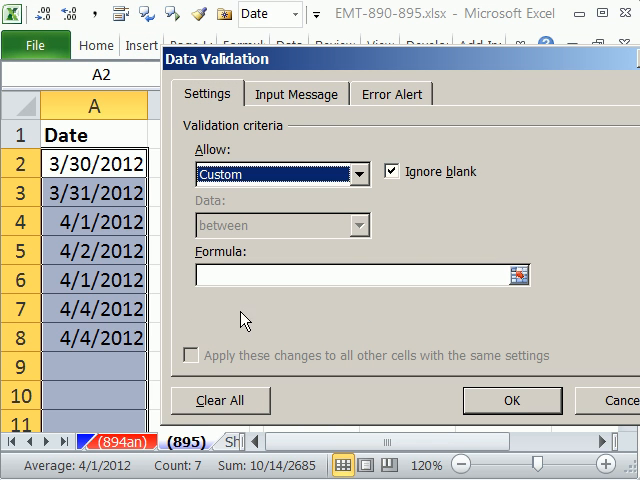
click(355, 275)
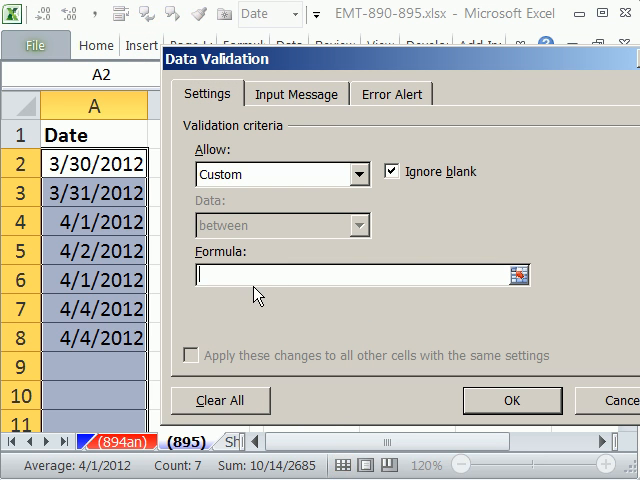
text(=A2>=MAX(A$1:A1))
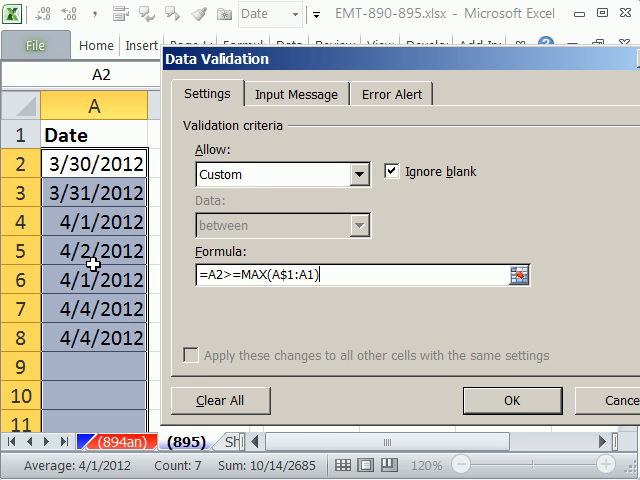
mouse_move(265, 320)
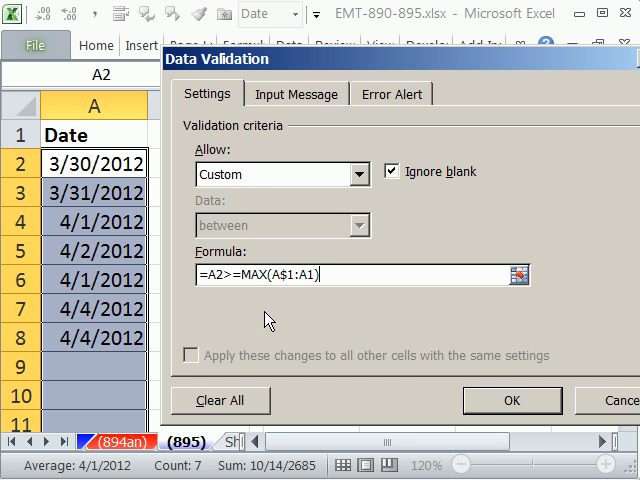
mouse_move(308, 105)
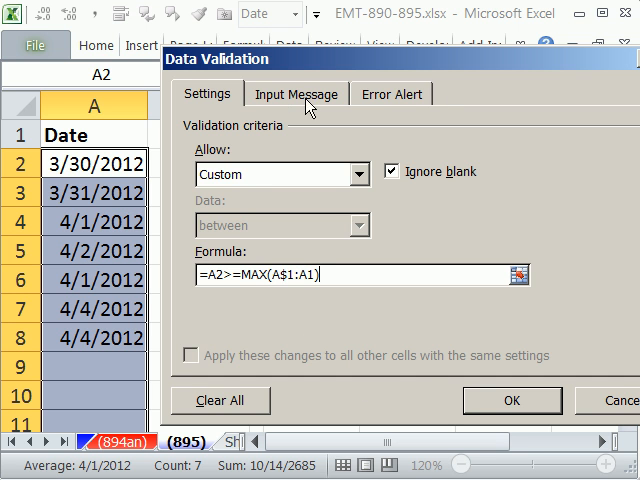
Title the Stop error alert 'Please Enter Date >= Dates Above'.
click(391, 93)
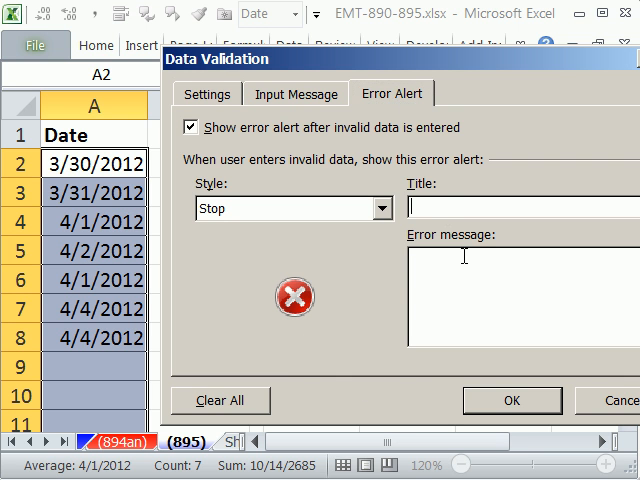
text(Ple)
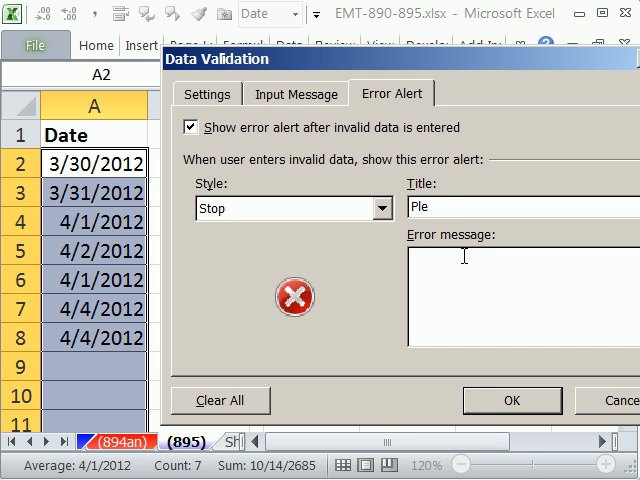
text(ase Ente)
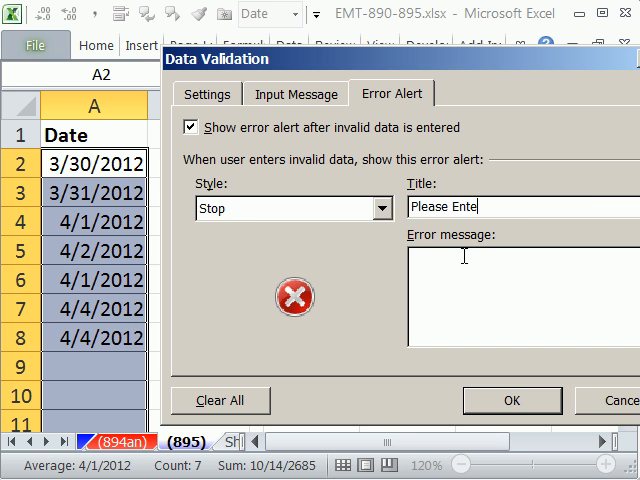
text(r Date Lar)
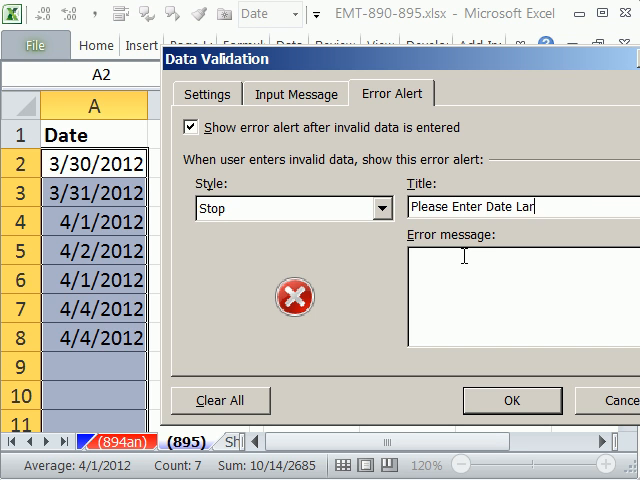
text(ger or E)
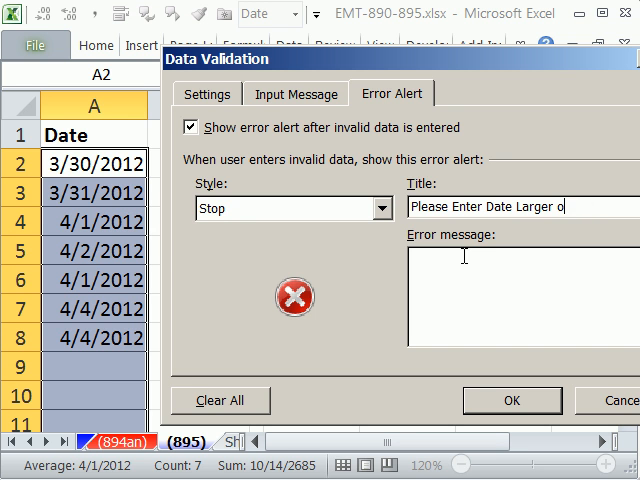
key(BackSpace)
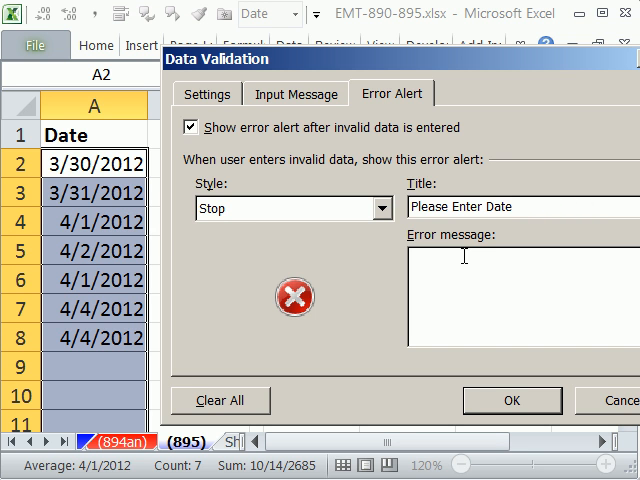
text(>= Date)
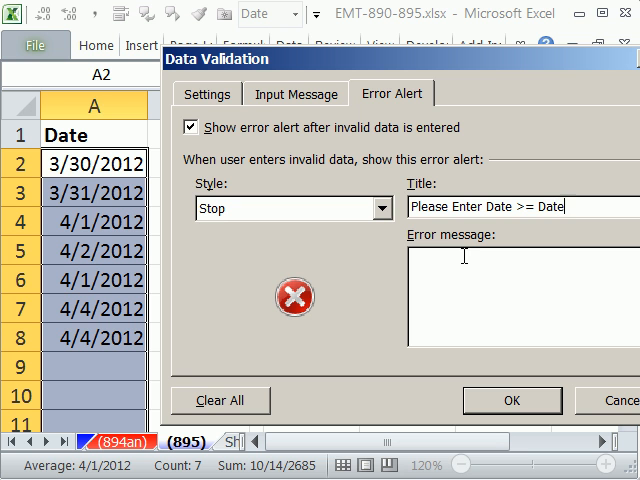
text(s Above)
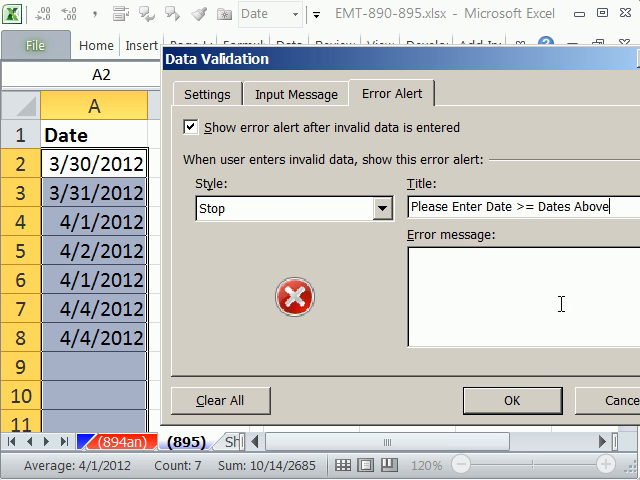
Confirm the validation rule and enter 4/1/2012 in A9 to trigger the alert.
click(511, 400)
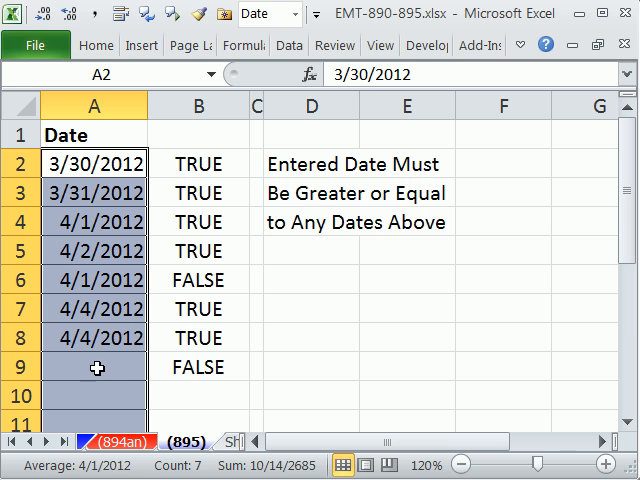
click(92, 369)
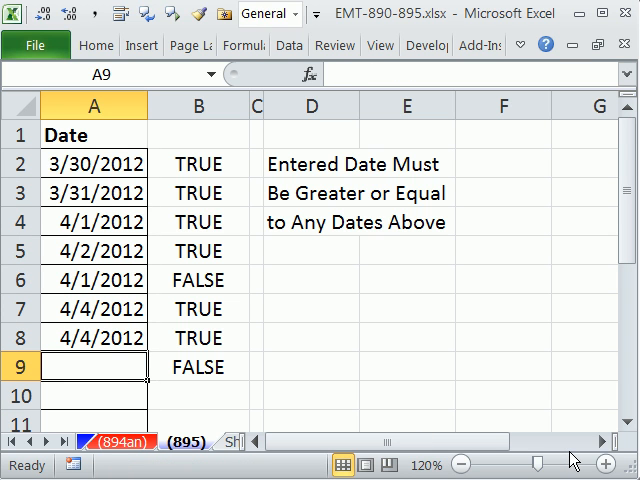
text(4/1)
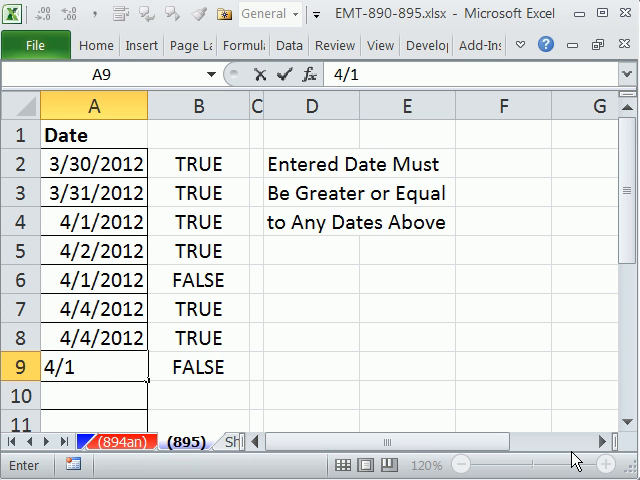
text(/1)
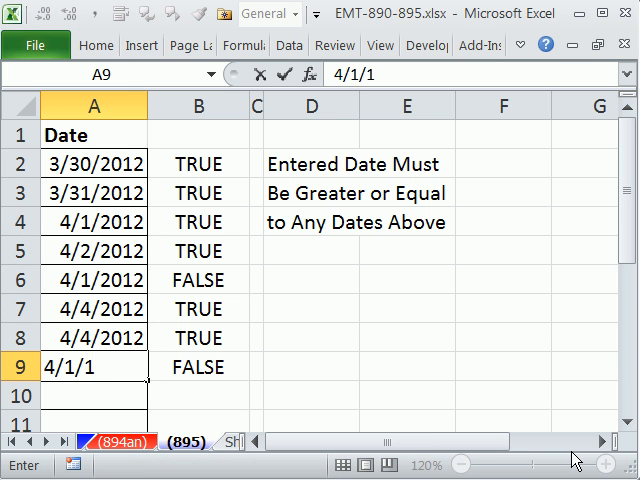
key(Return)
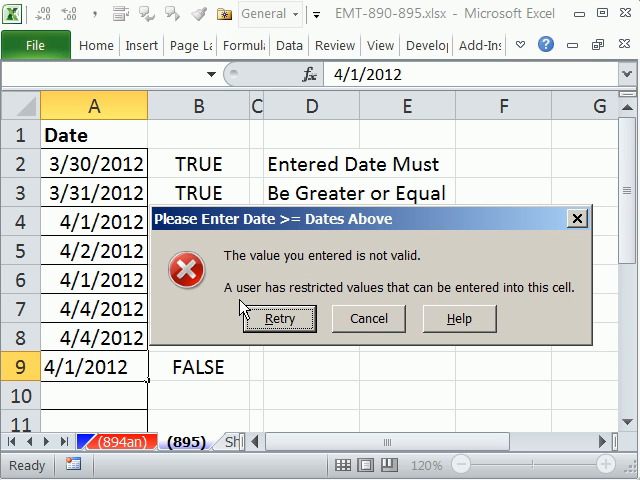
mouse_move(268, 236)
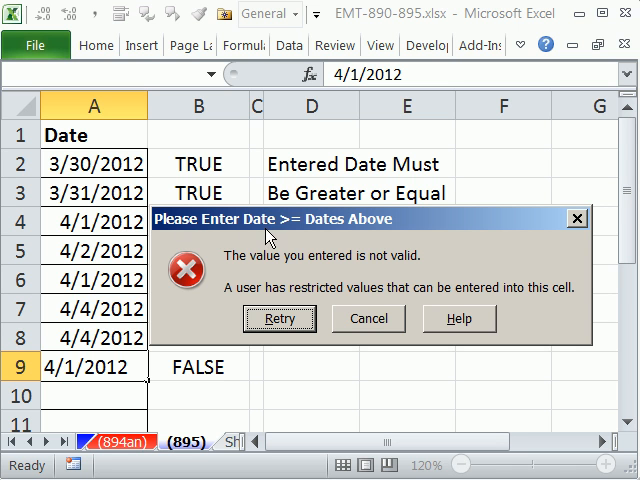
mouse_move(287, 280)
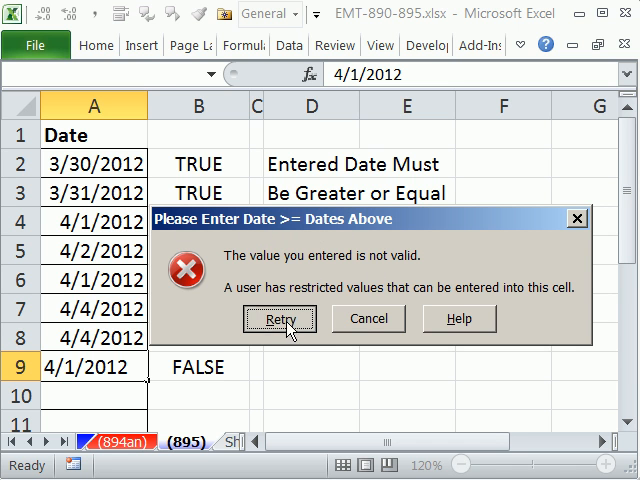
Retry A9 with 4/4/2012, then enter 4/5/2012 in A10.
click(288, 319)
text(4)
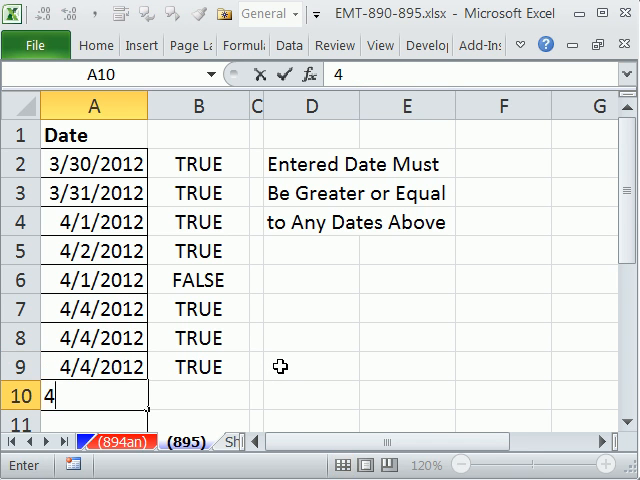
text(/5/2)
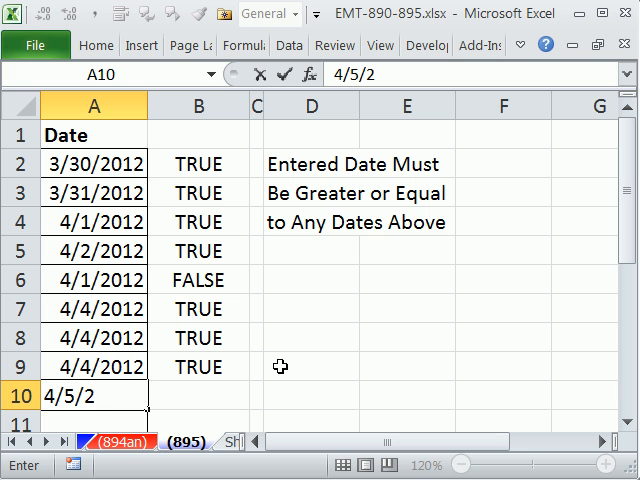
text(012)
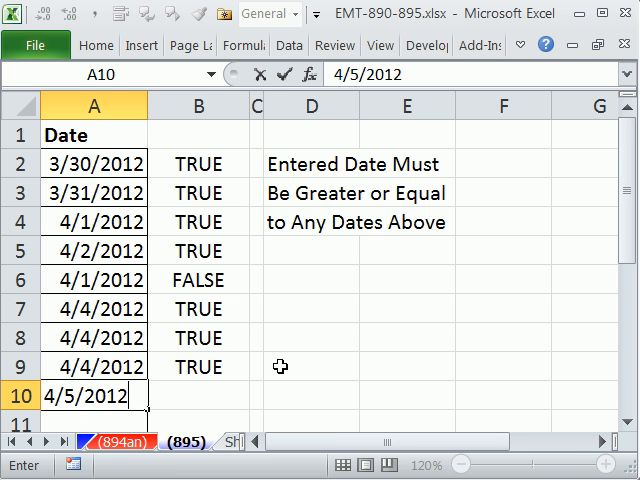